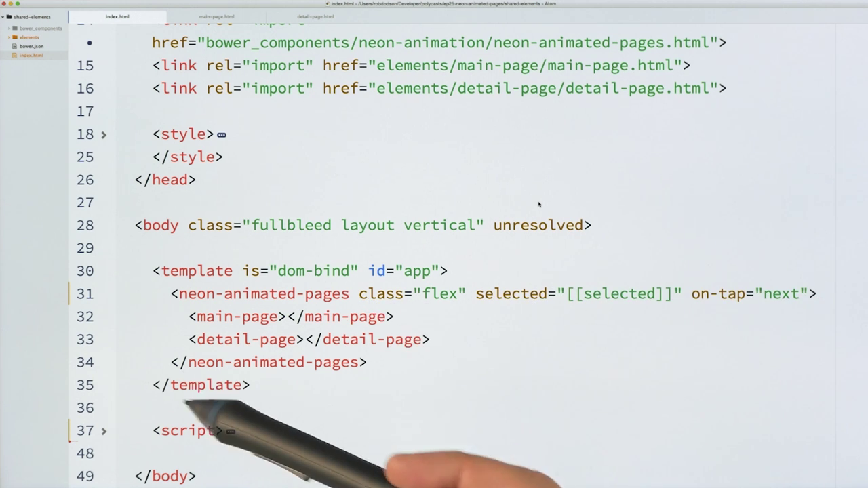
pyautogui.moveTo(576, 441)
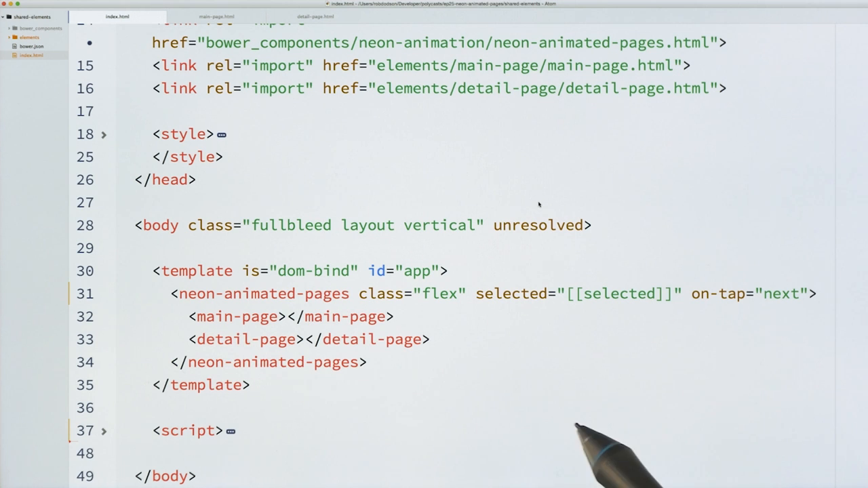
pyautogui.moveTo(641, 352)
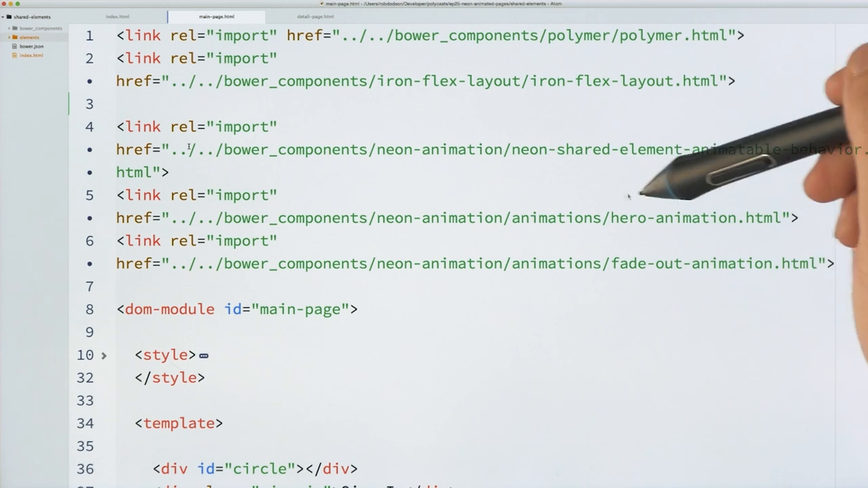
pyautogui.moveTo(797, 243)
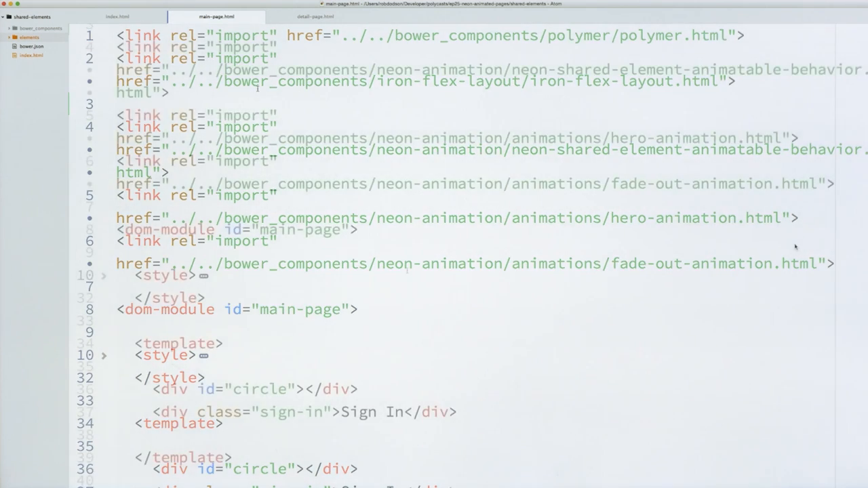
# Add behaviors: [Polymer.NeonSharedElementAnimatableBehavior] to main-page's Polymer definition, using autocomplete.
pyautogui.scroll(-3)
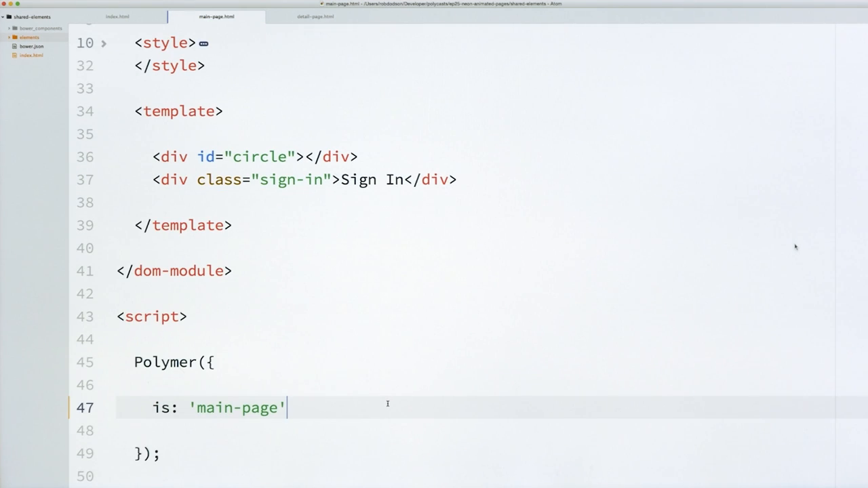
pyautogui.write(',')
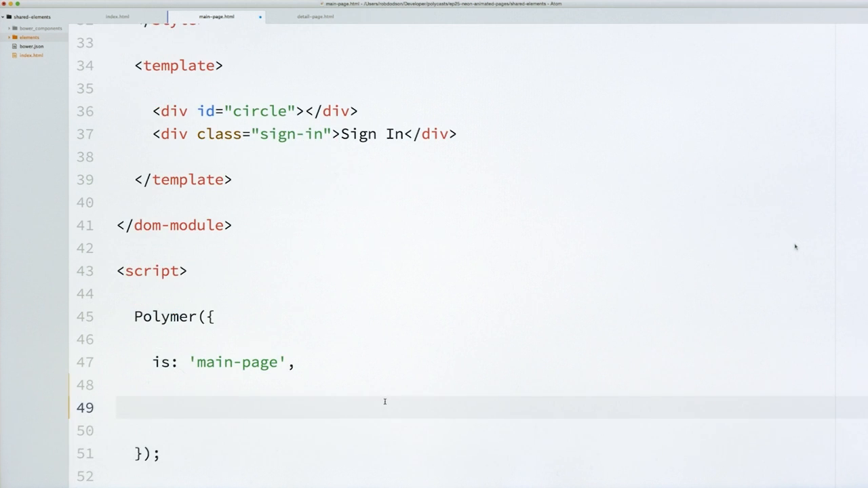
pyautogui.write('behaviors: [Polymer.Neon')
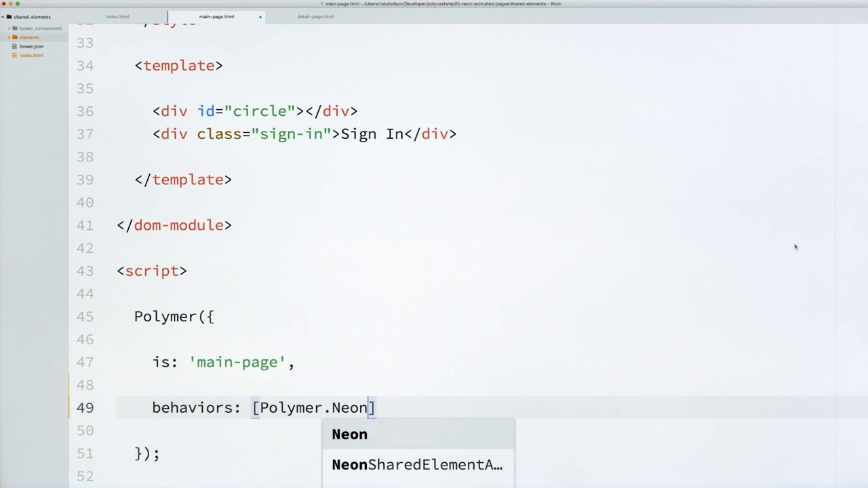
pyautogui.click(417, 465)
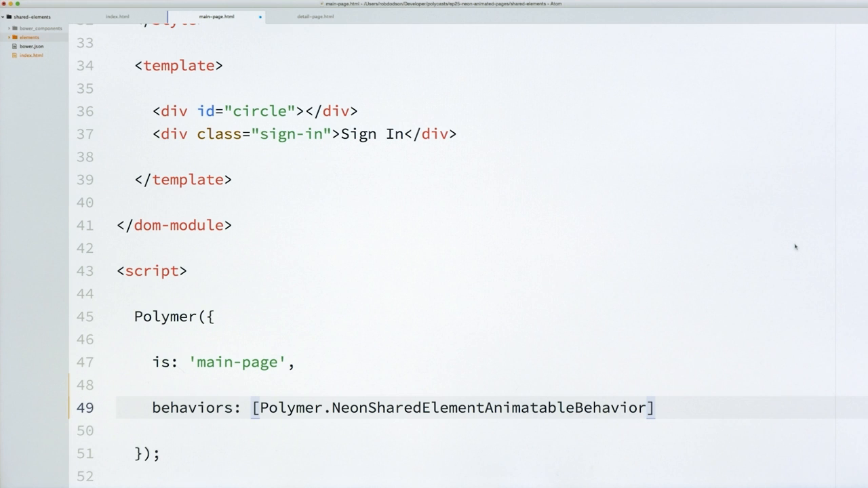
pyautogui.write(',')
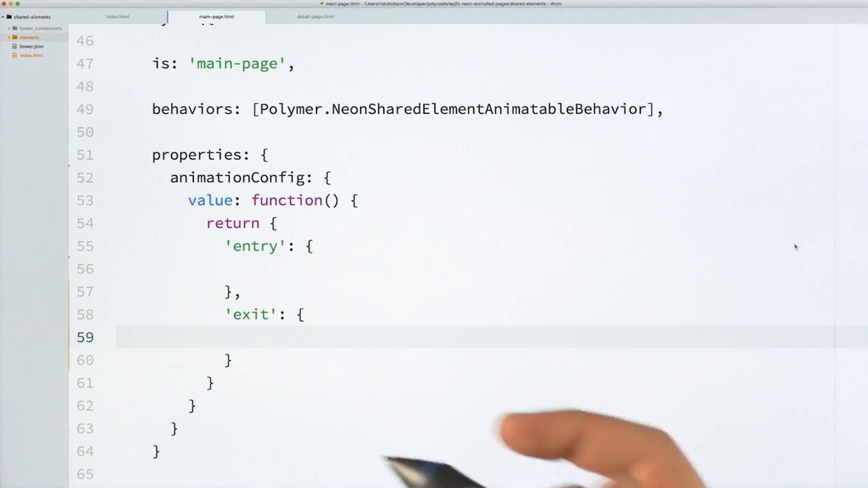
# Add a main-page exit entry with name 'hero-animation' and fromPage: this.
pyautogui.write("name: 'scale-up-animation',")
pyautogui.write('node: this')
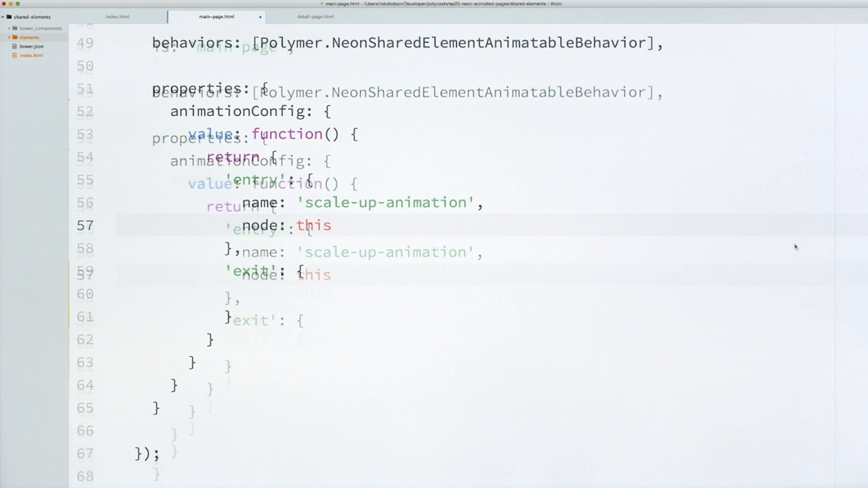
pyautogui.write('[]')
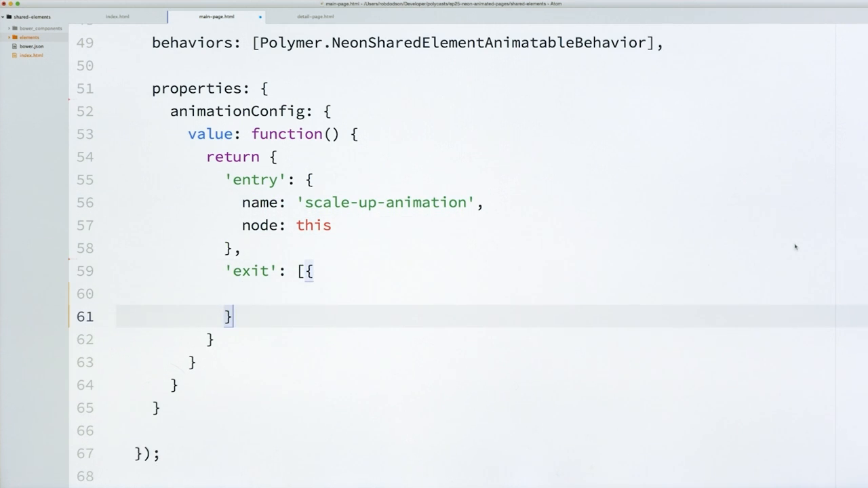
pyautogui.write(']')
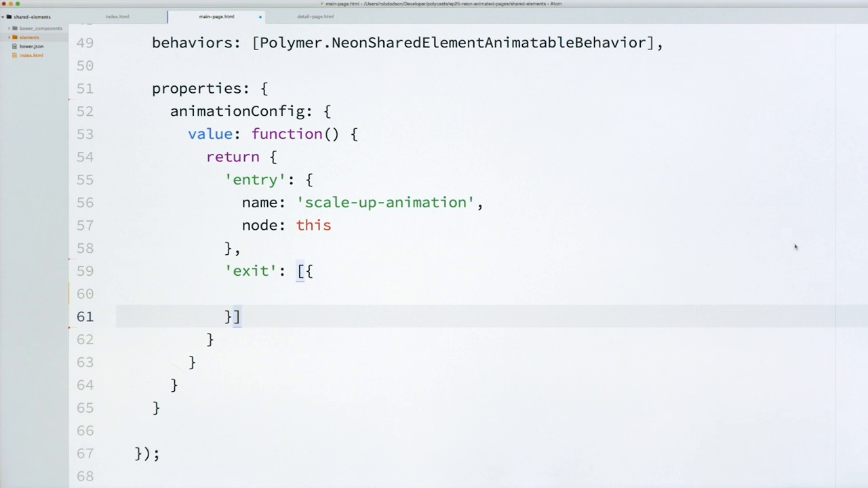
pyautogui.write('}, {')
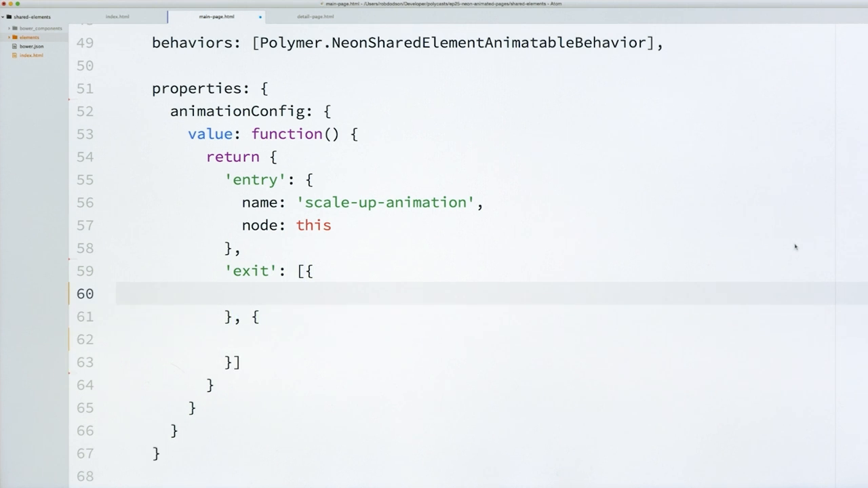
pyautogui.write("name: 'hero'")
pyautogui.write("id: '")
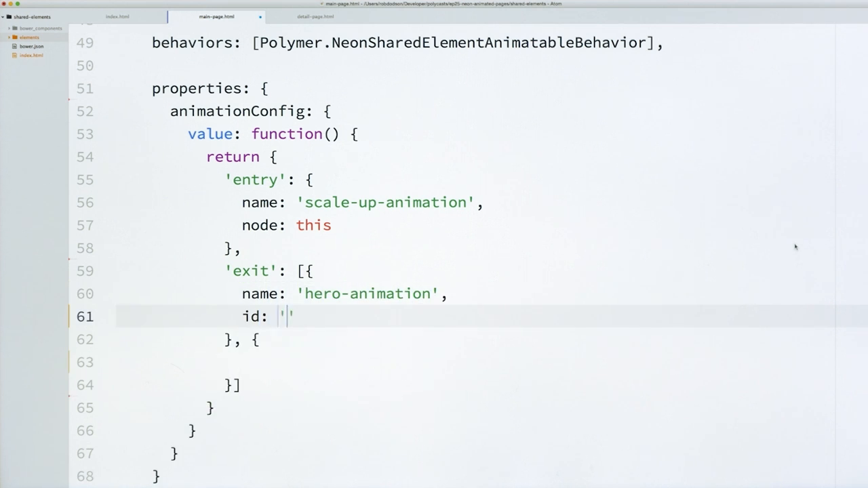
pyautogui.write('hero')
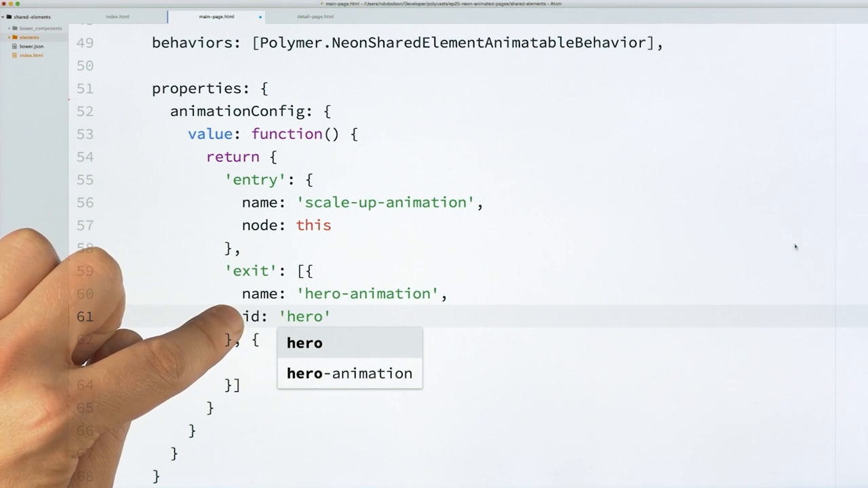
pyautogui.write(',')
pyautogui.write('f')
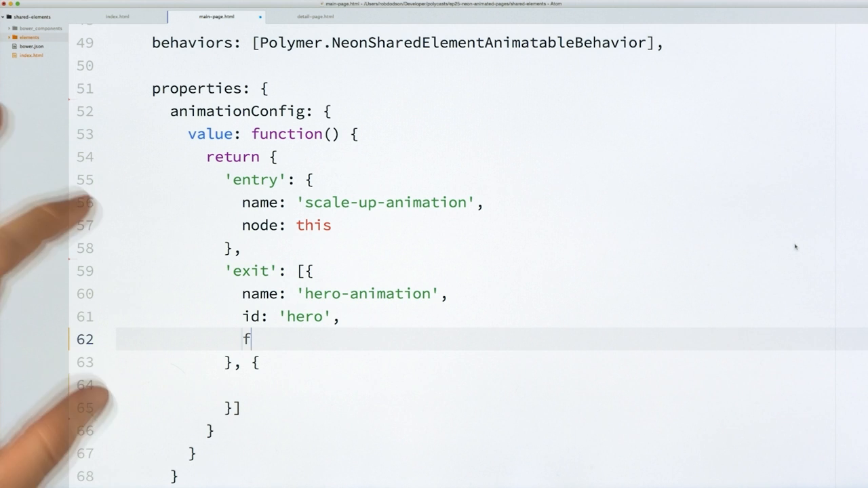
pyautogui.write('romPage: thi')
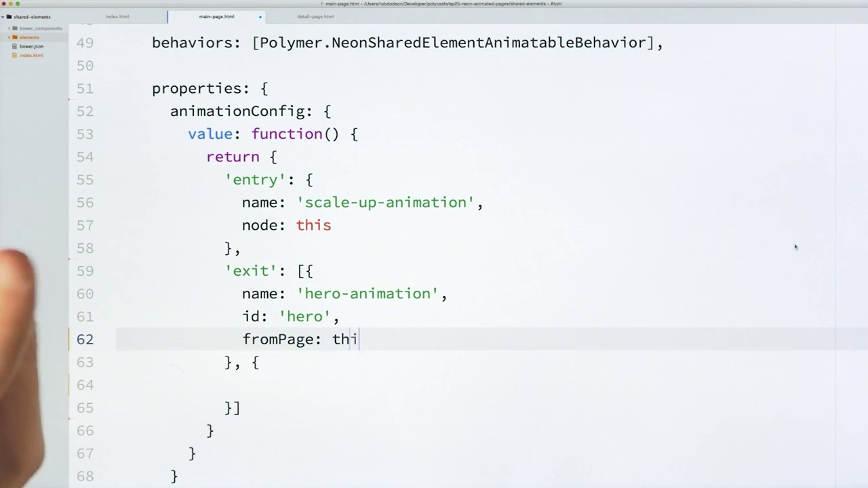
pyautogui.write('s')
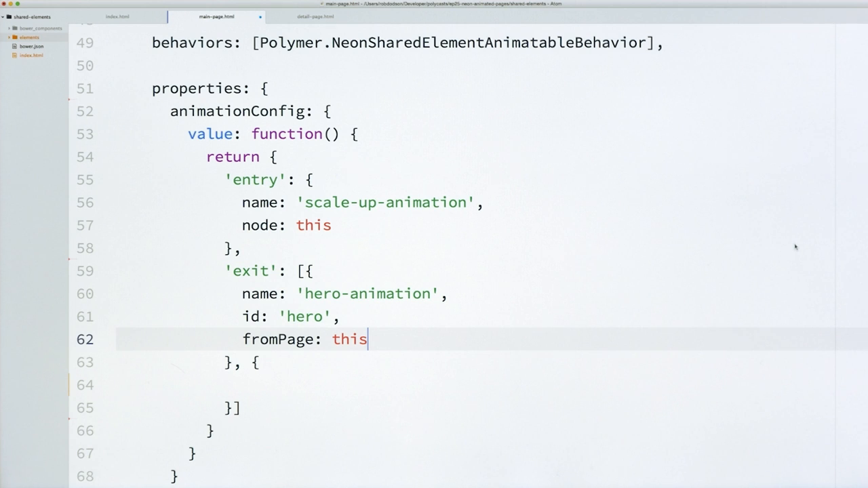
# Add a second exit entry named 'fade-out-animation', accepting the autocomplete suggestion.
pyautogui.click(242, 385)
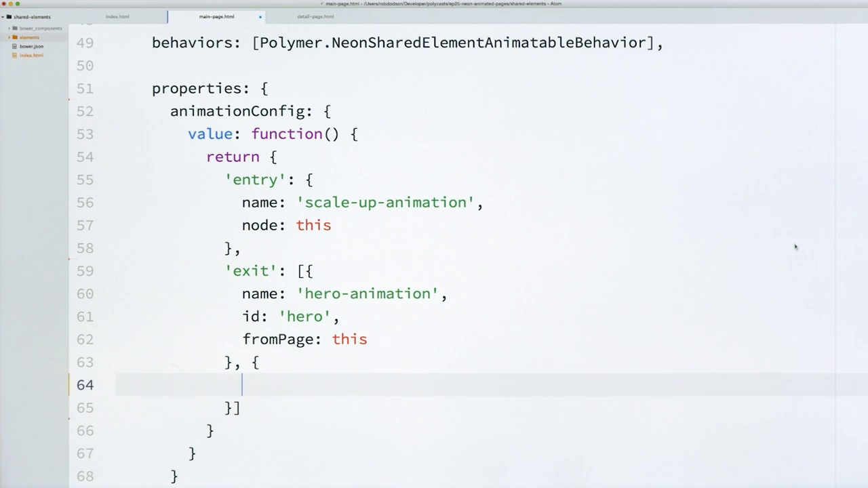
pyautogui.write('name:')
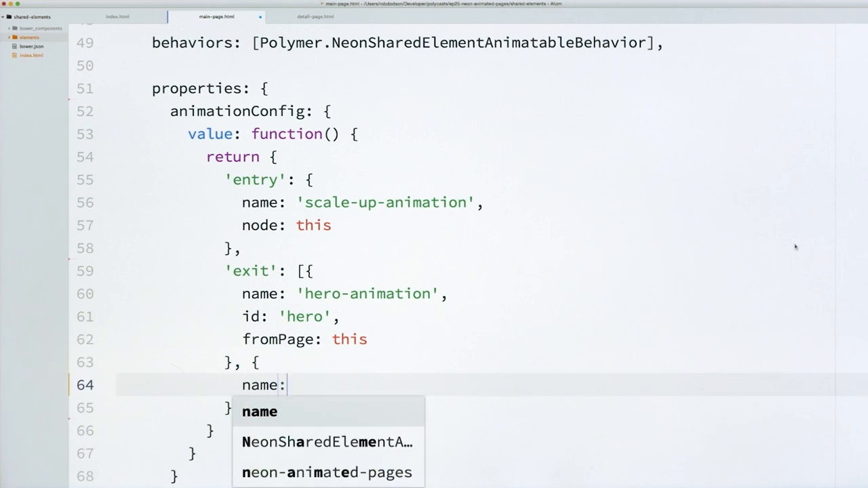
pyautogui.write("'fade-")
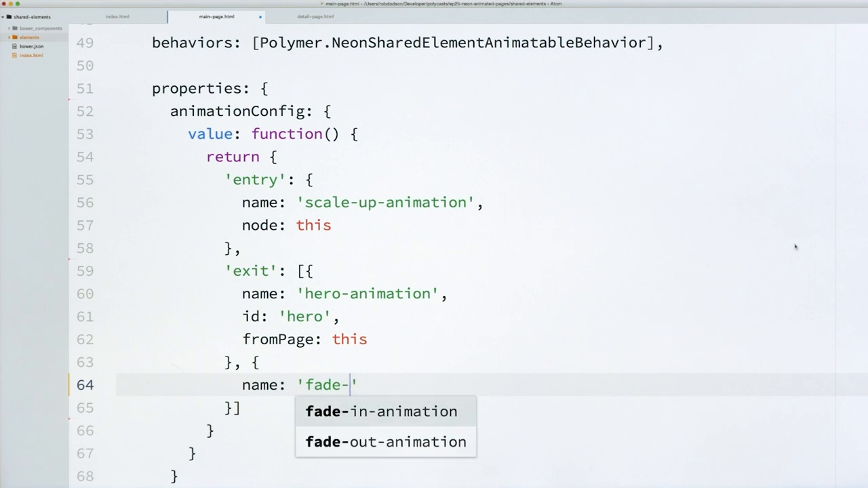
pyautogui.click(383, 442)
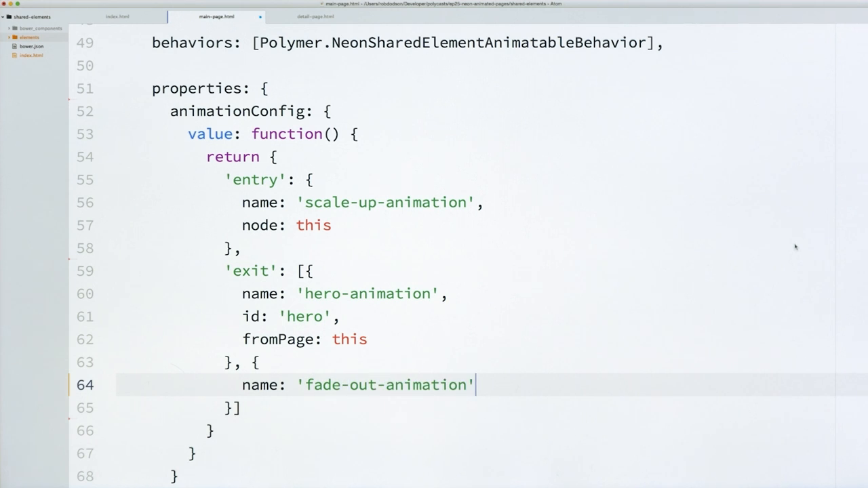
pyautogui.write(',')
pyautogui.write('node: this')
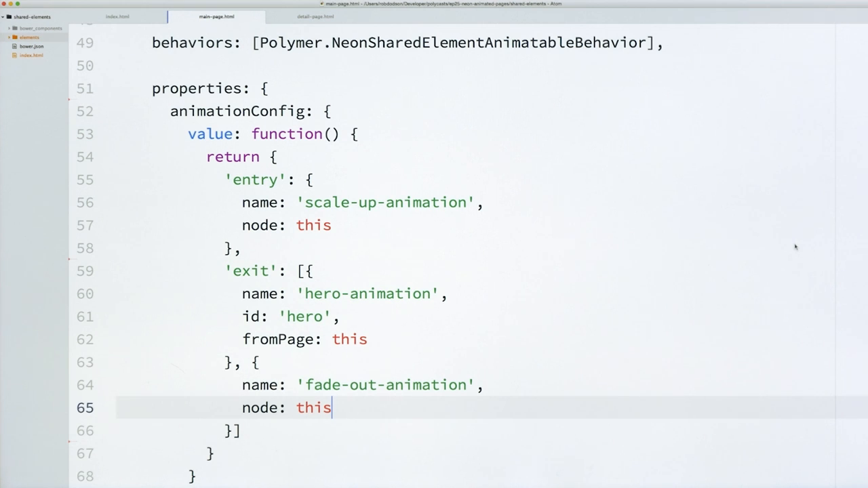
# Add a sharedElements property returning {'hero': this.$.circle}, then switch to detail-page.html.
pyautogui.scroll(3)
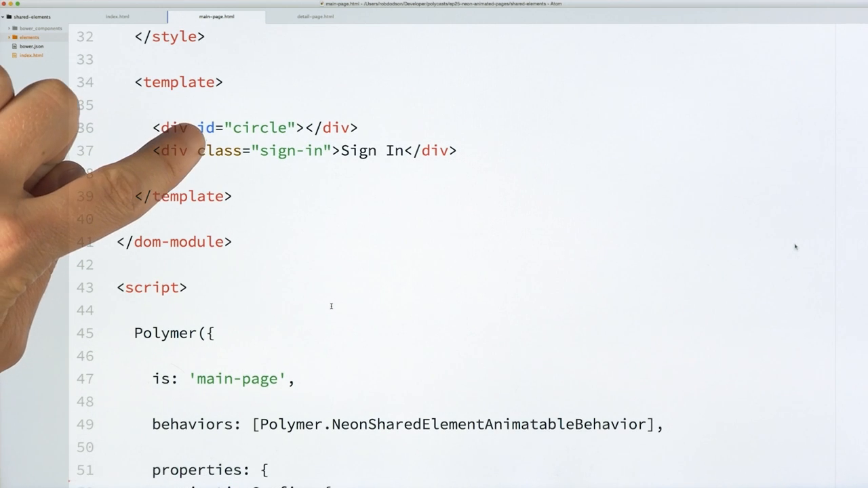
pyautogui.scroll(-3)
pyautogui.write('sharedElements: {')
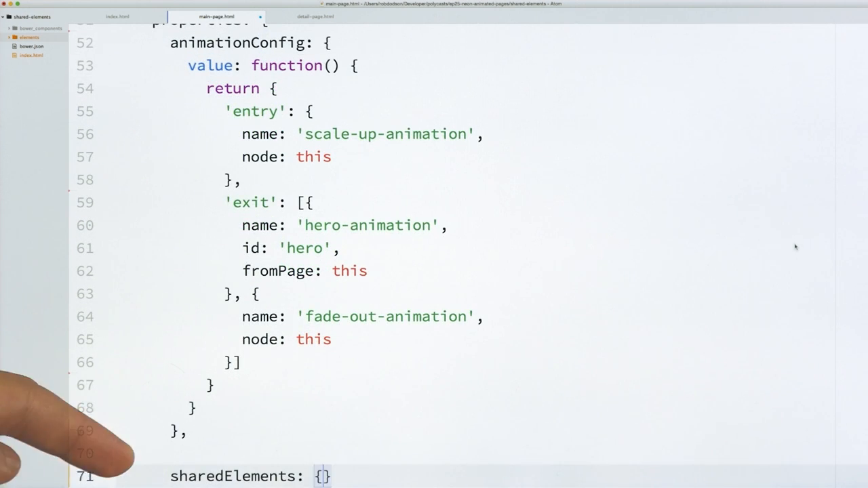
pyautogui.write('value:')
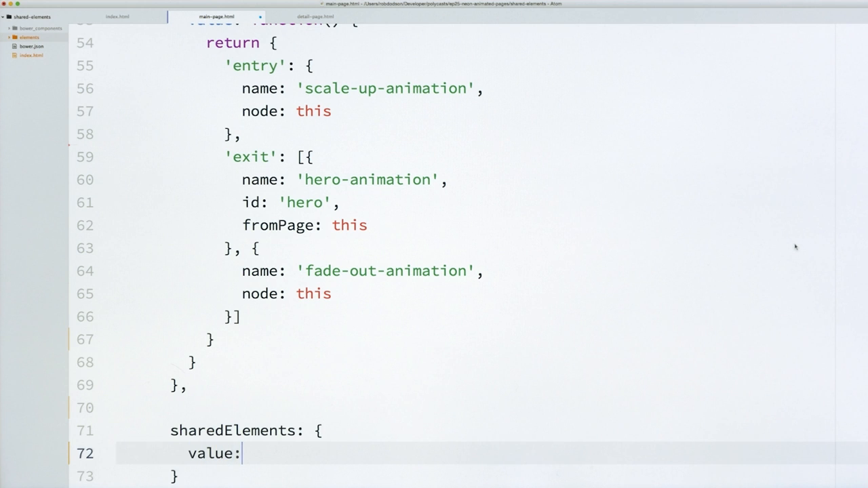
pyautogui.write('function( {}')
pyautogui.write('return')
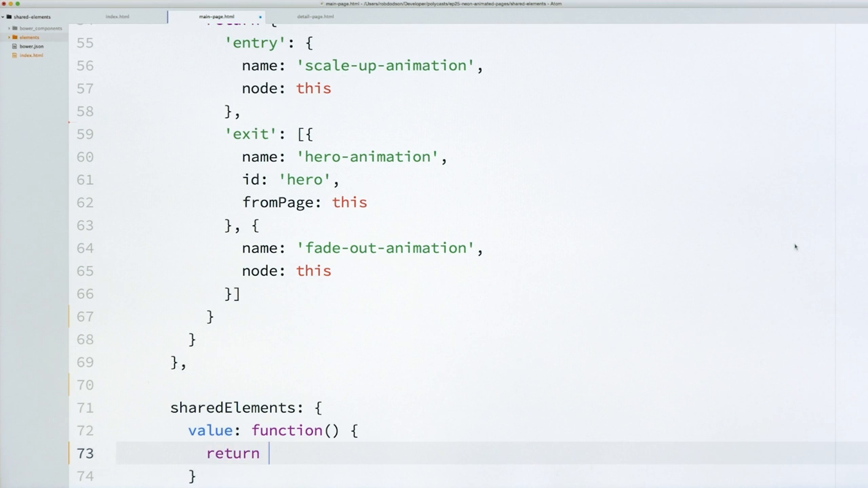
pyautogui.write('{')
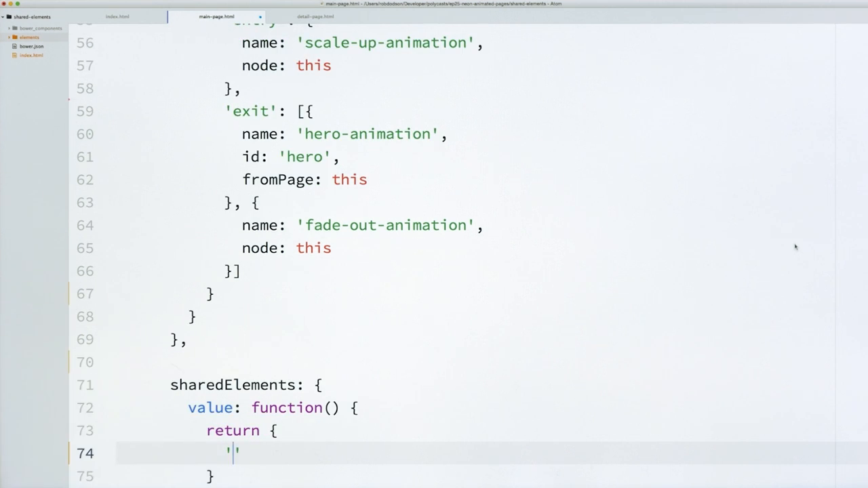
pyautogui.write("hero': t")
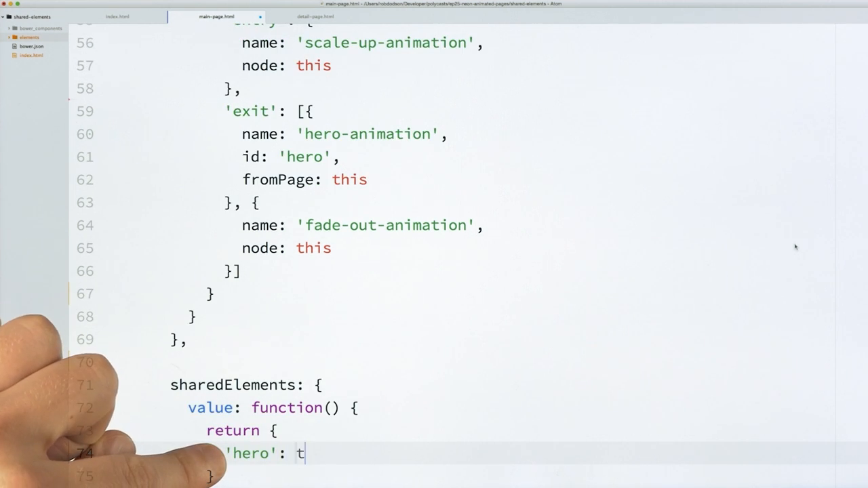
pyautogui.write('his.$.circle')
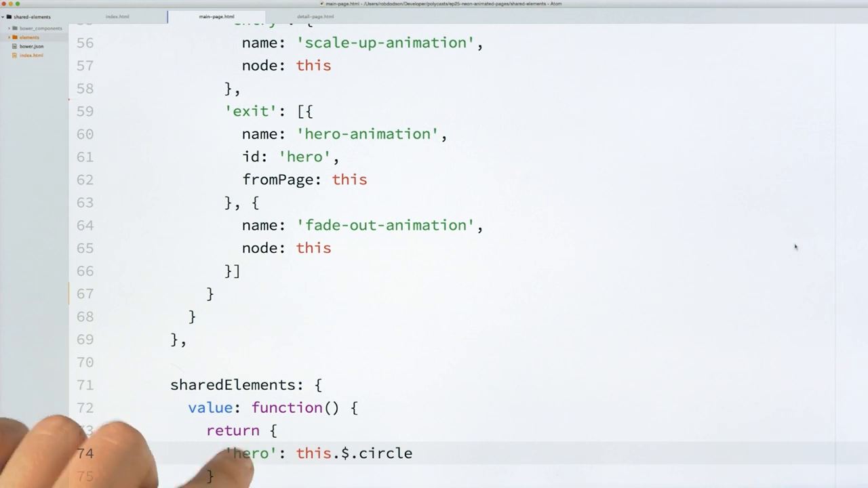
pyautogui.click(325, 17)
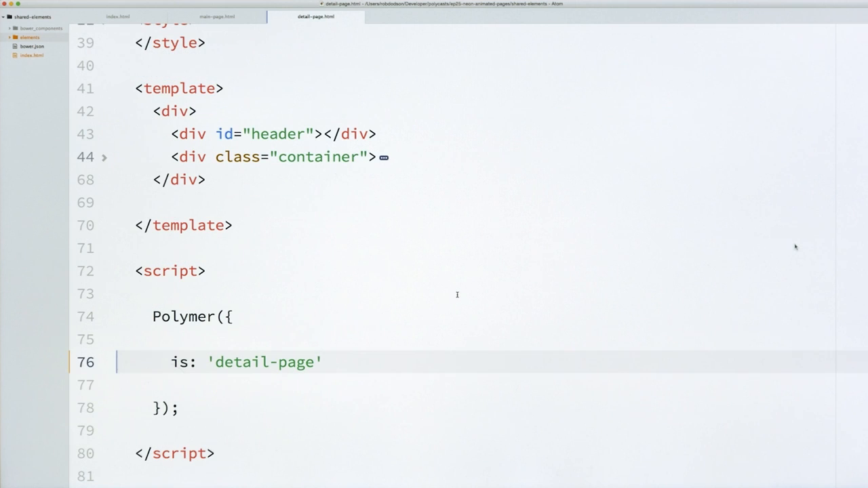
# Add name: 'fade-out-animation' to detail-page's exit block and point sharedElements at this.$.header.
pyautogui.click(324, 362)
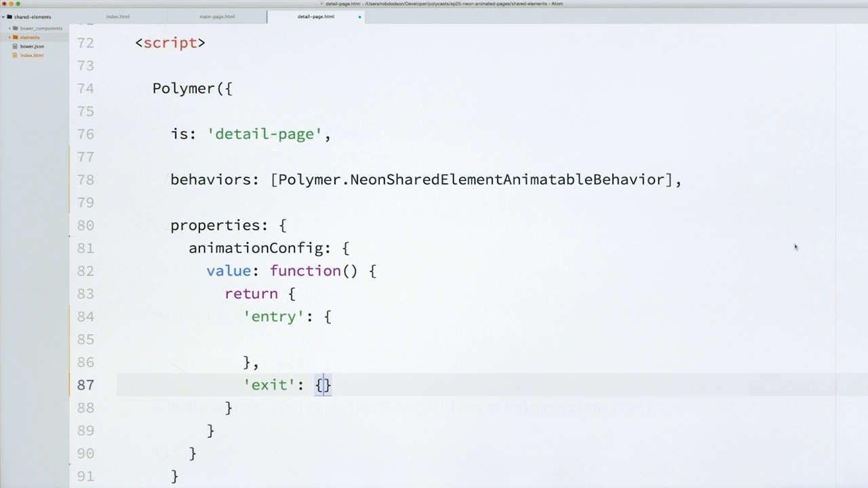
pyautogui.press('Return')
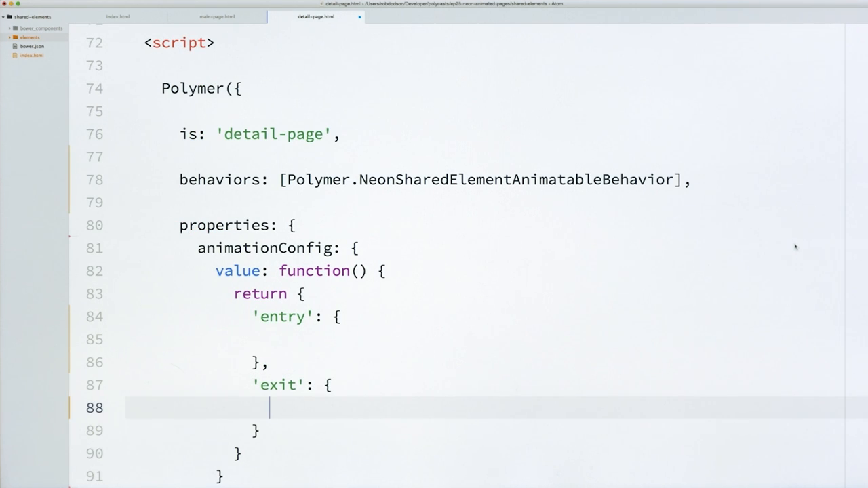
pyautogui.write("name: 'fade-out-animation',")
pyautogui.write("'hero': this")
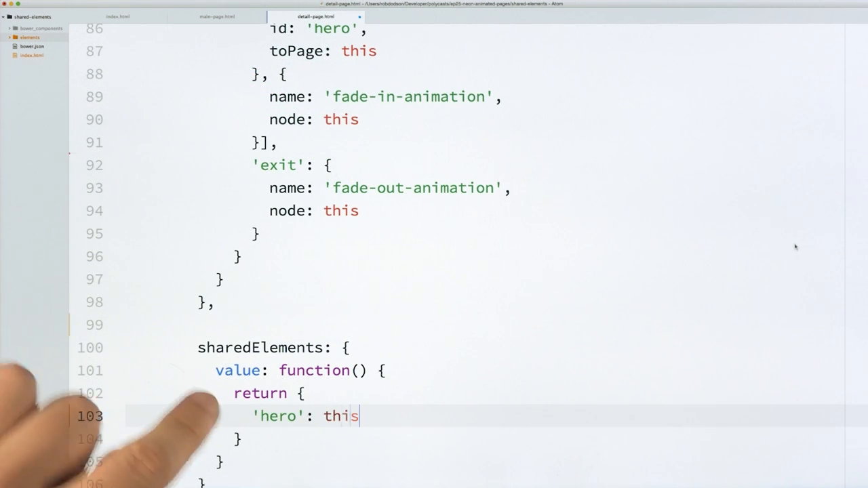
pyautogui.write('.$.header')
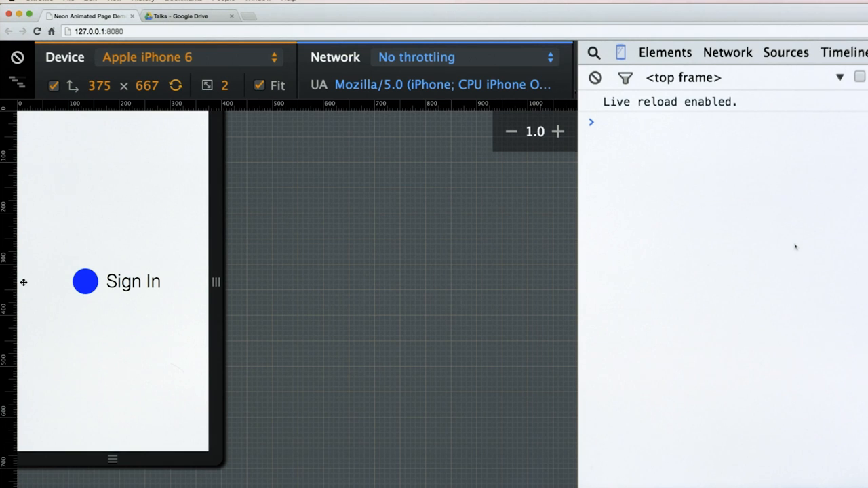
pyautogui.moveTo(57, 289)
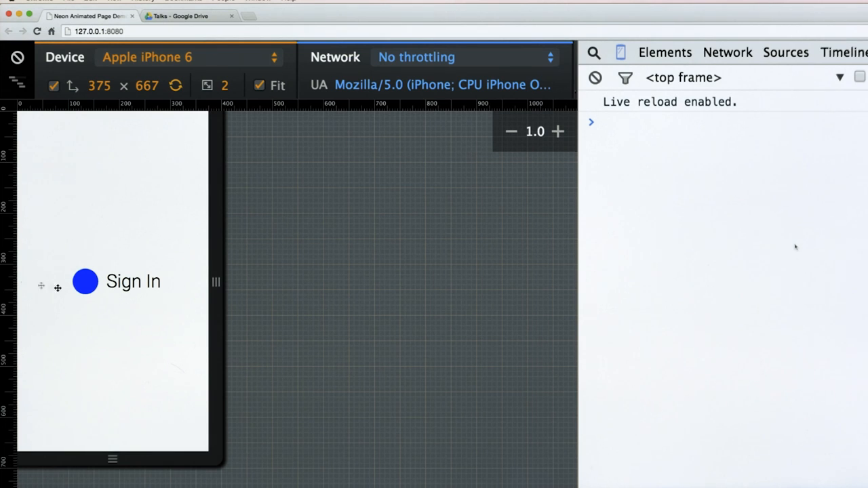
# Click the blue circle on the Sign In page to run the transition.
pyautogui.click(84, 283)
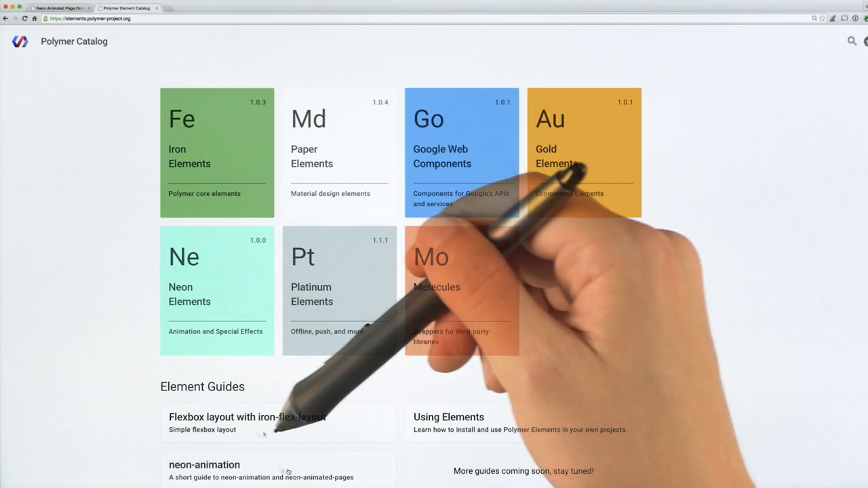
# Open the neon-animation guide and scroll down to its Included animations section.
pyautogui.click(205, 465)
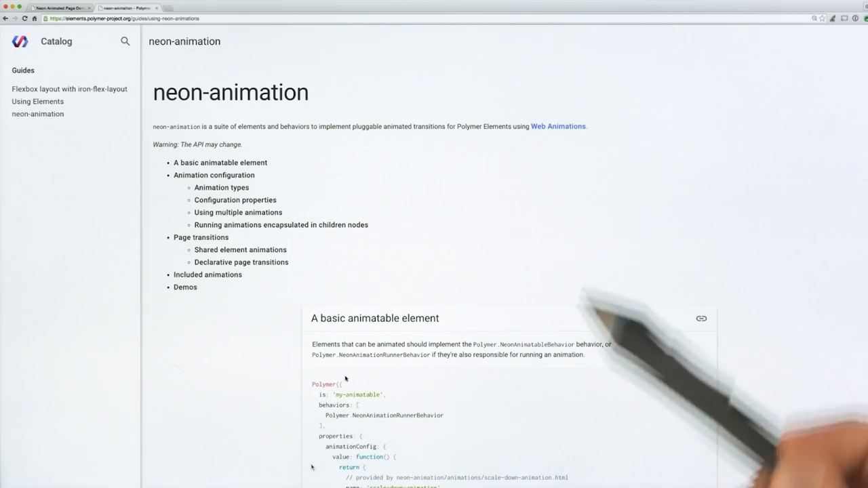
pyautogui.scroll(-3)
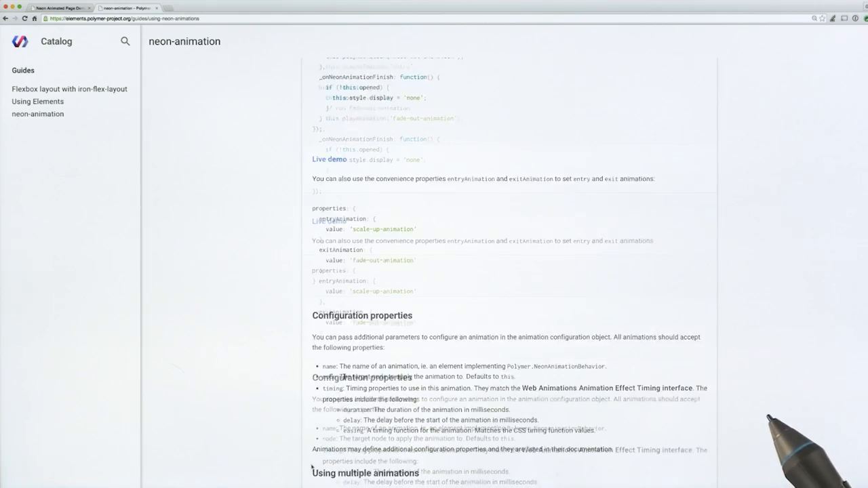
pyautogui.scroll(-3)
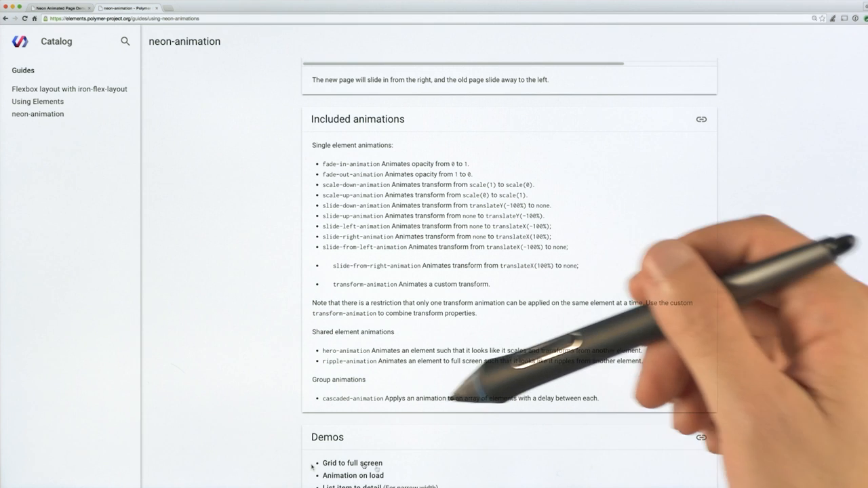